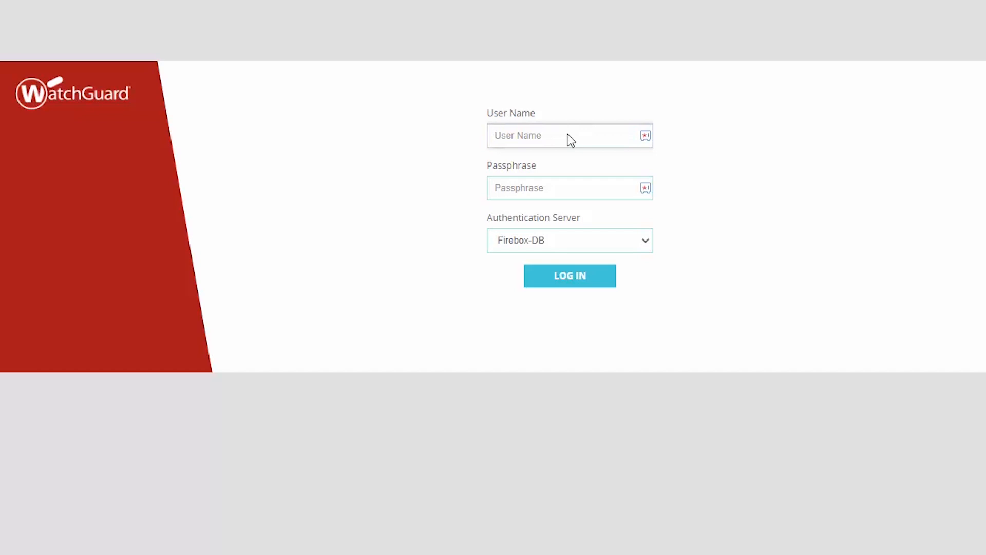
# Log in to the Fireware Web UI as admin using Firebox-DB authentication
pyautogui.write('admin')
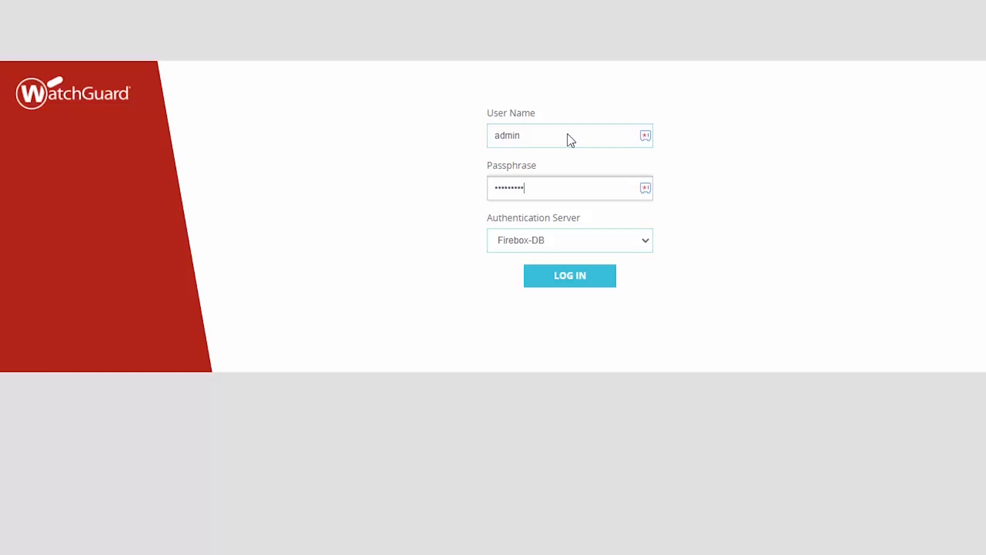
pyautogui.click(570, 275)
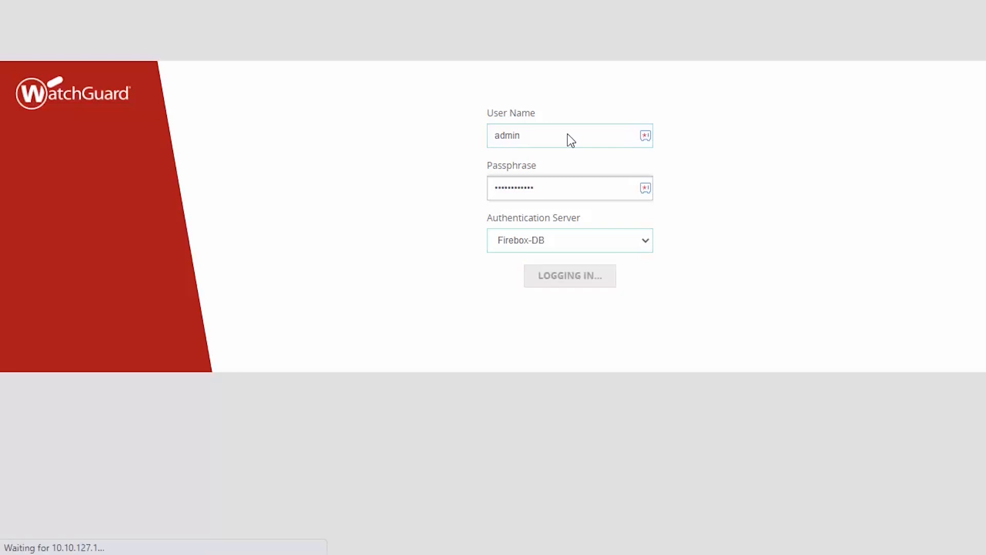
pyautogui.click(569, 276)
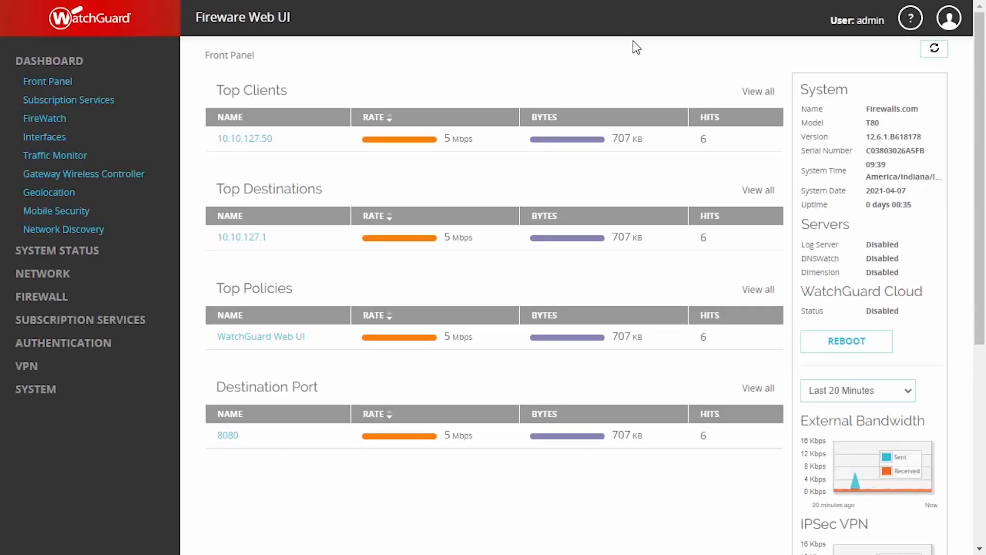
# Expand FIREWALL in the navigation and show the Firewall Policies list
pyautogui.click(42, 297)
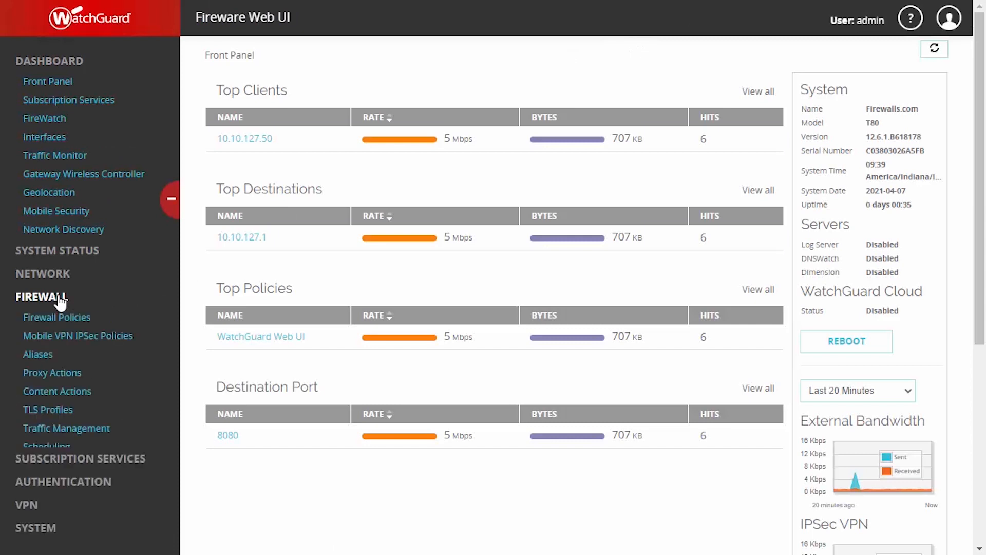
pyautogui.click(58, 317)
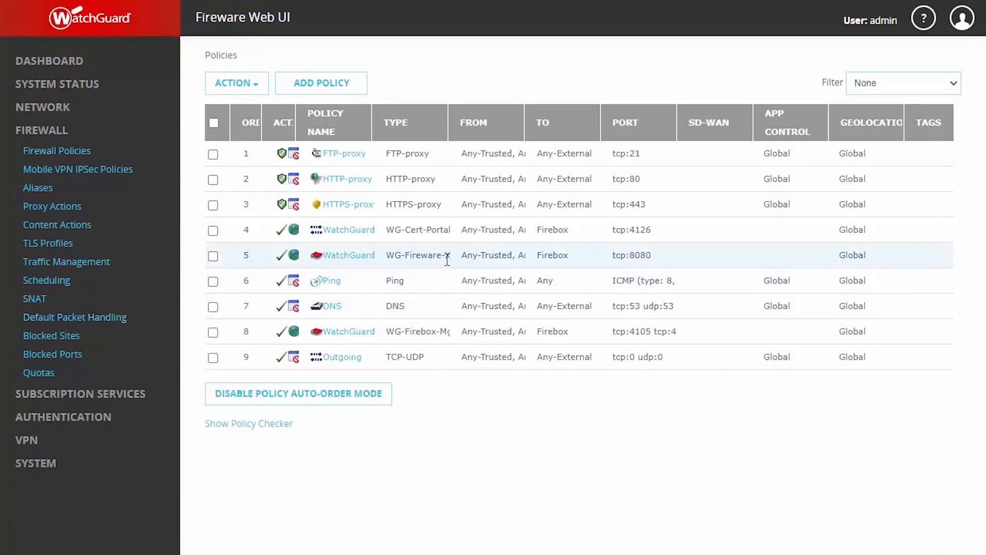
pyautogui.moveTo(445, 256)
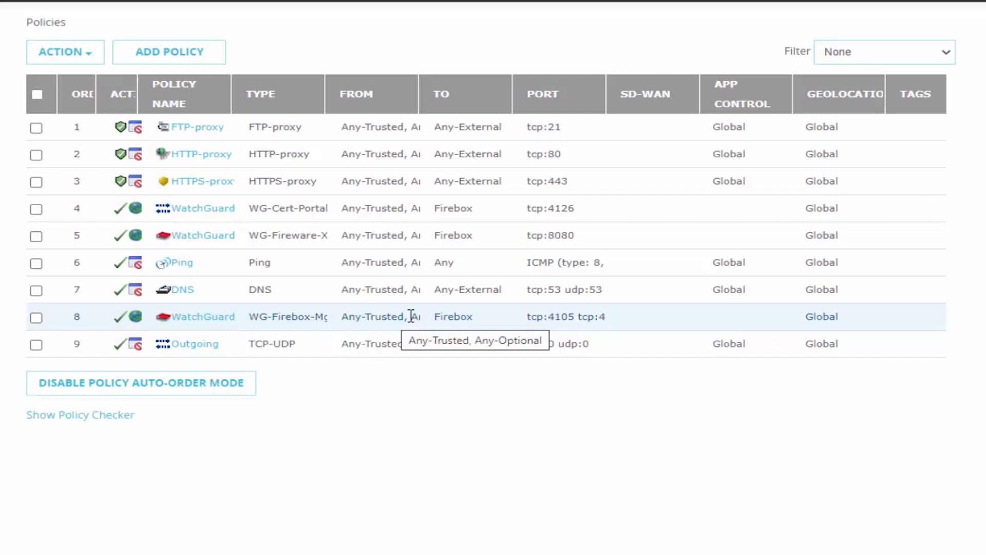
pyautogui.moveTo(388, 334)
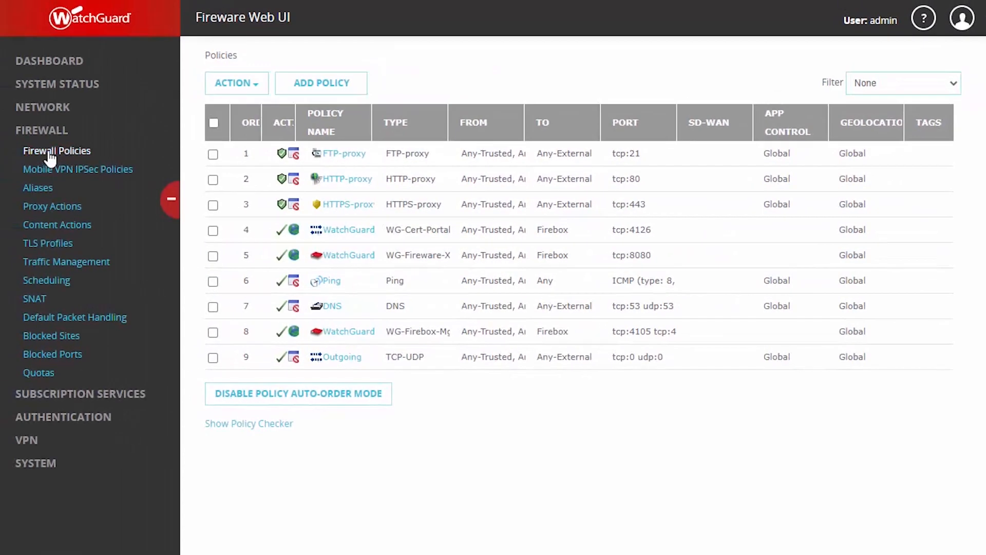
pyautogui.moveTo(246, 216)
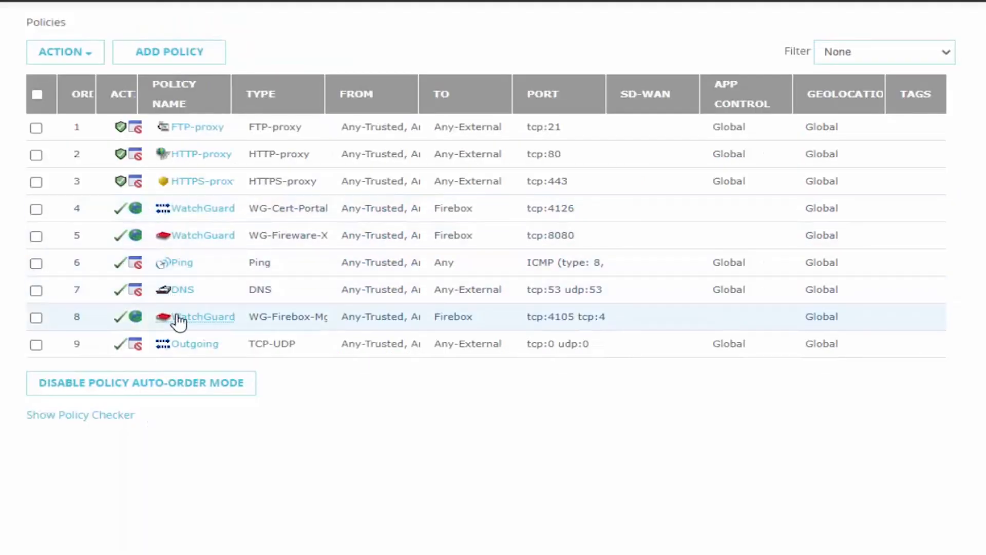
pyautogui.moveTo(185, 321)
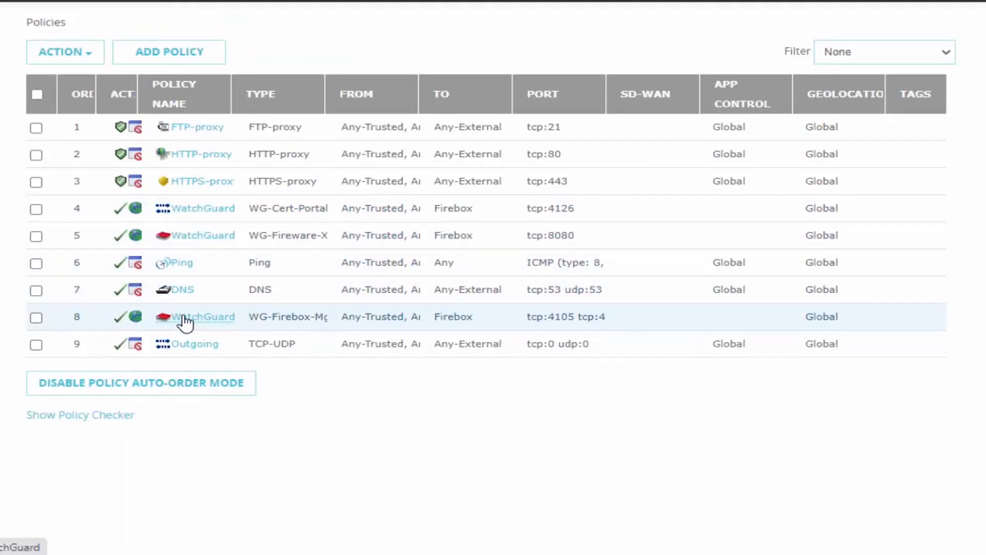
# Open the WG-Firebox-Mgmt policy in row 8 on its Edit page
pyautogui.click(203, 316)
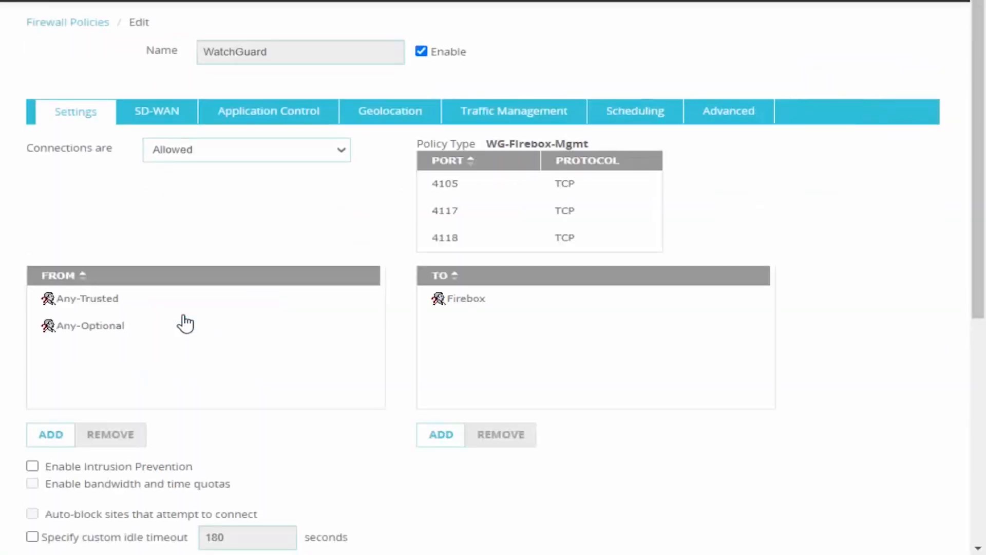
pyautogui.moveTo(174, 334)
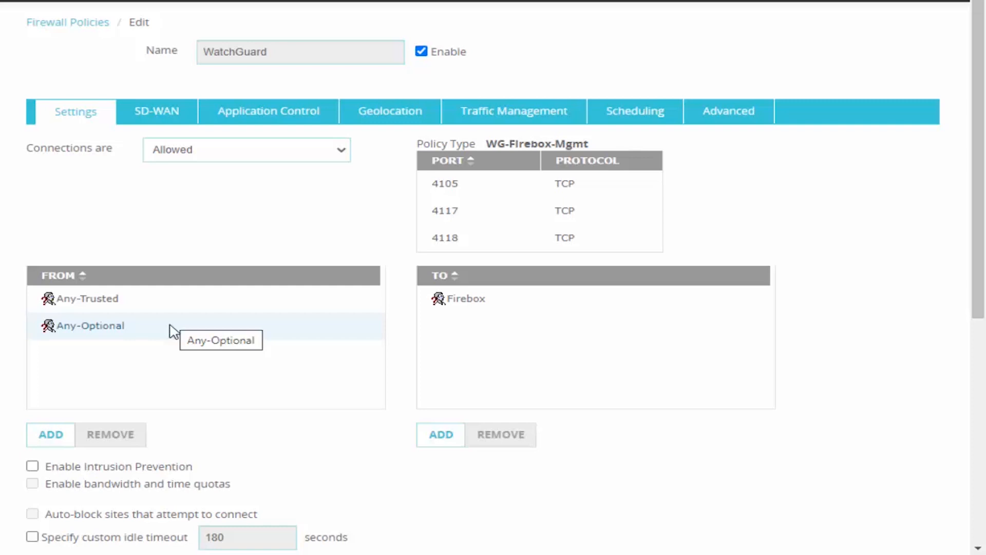
pyautogui.moveTo(136, 332)
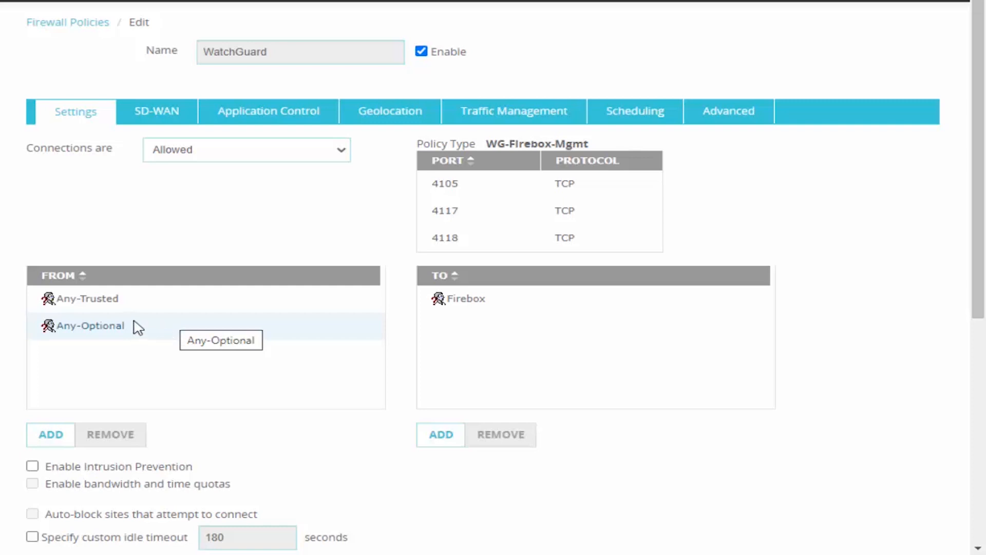
pyautogui.moveTo(93, 328)
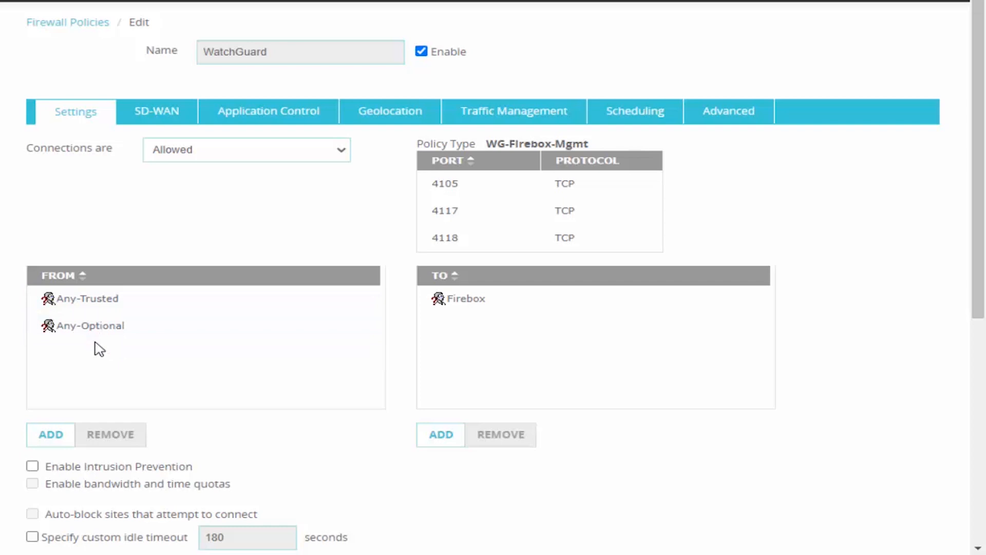
pyautogui.moveTo(273, 437)
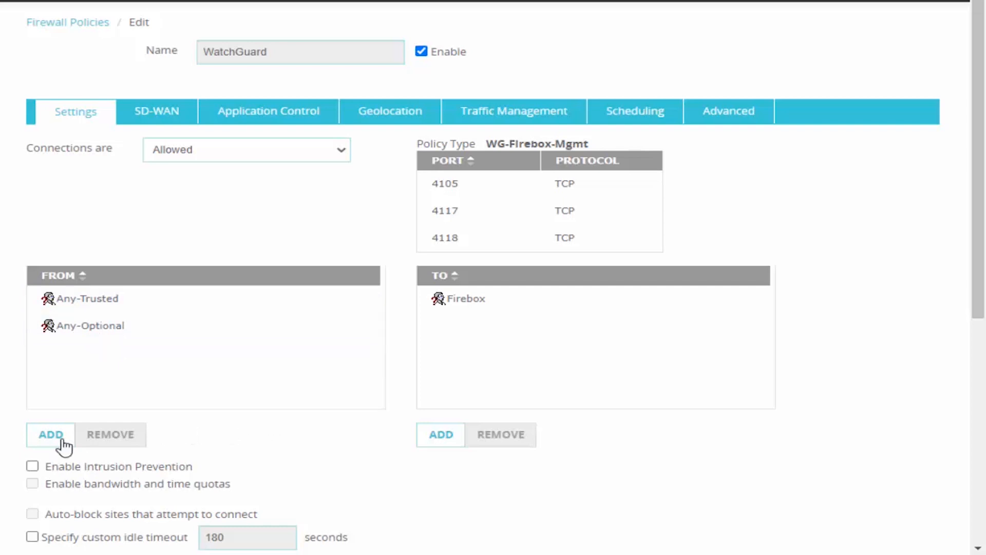
# Add Host IPv4 96.64.128.11 to the management policy's From sources
pyautogui.click(48, 434)
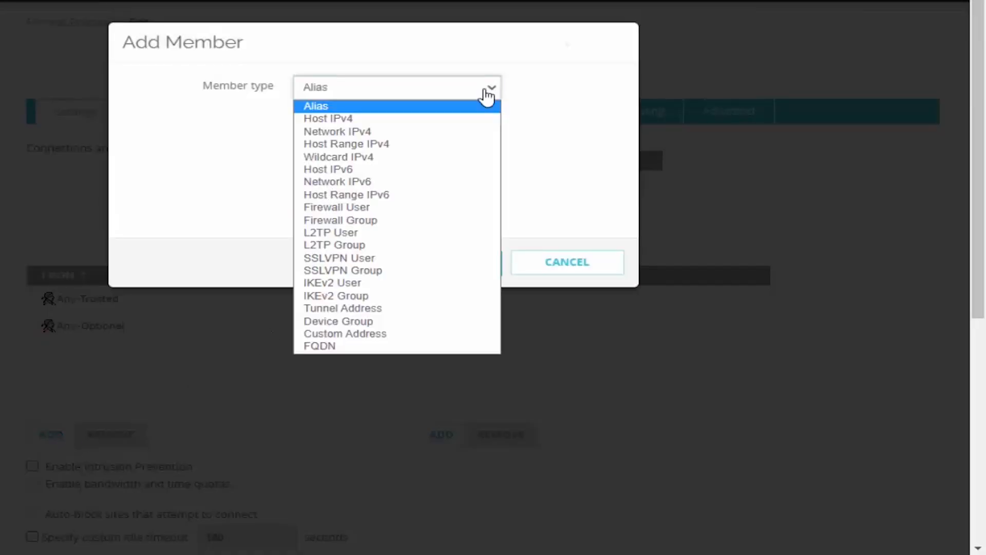
pyautogui.moveTo(412, 125)
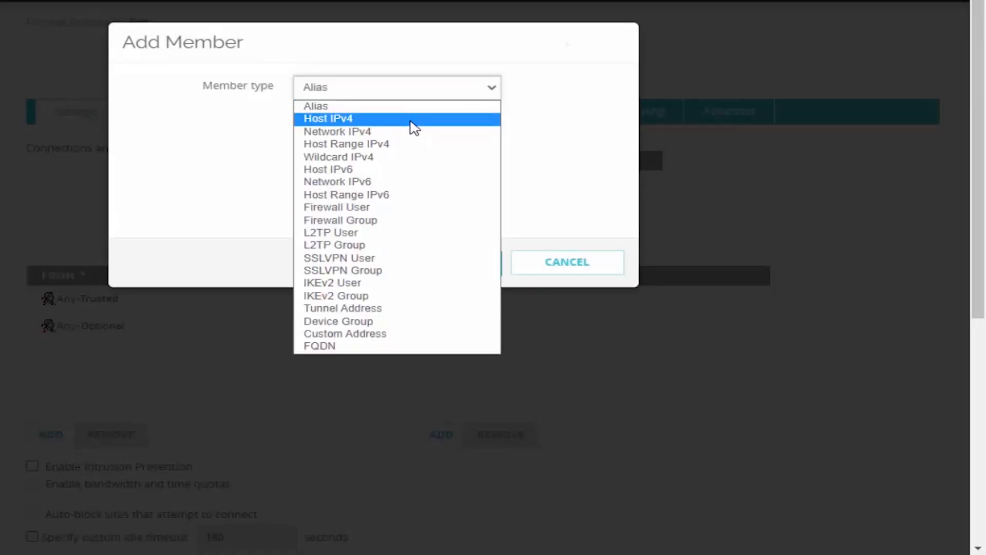
pyautogui.click(328, 118)
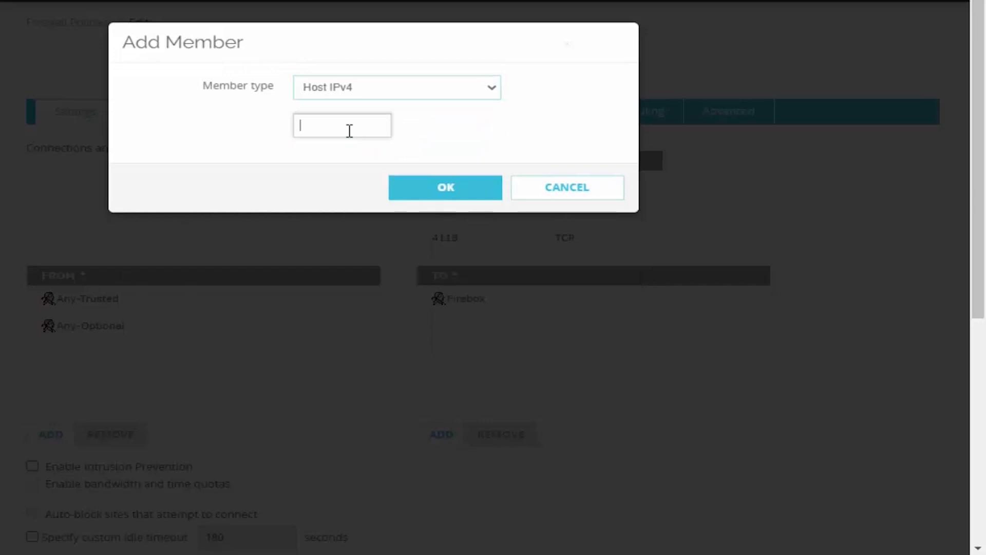
pyautogui.write('96.64.128.11')
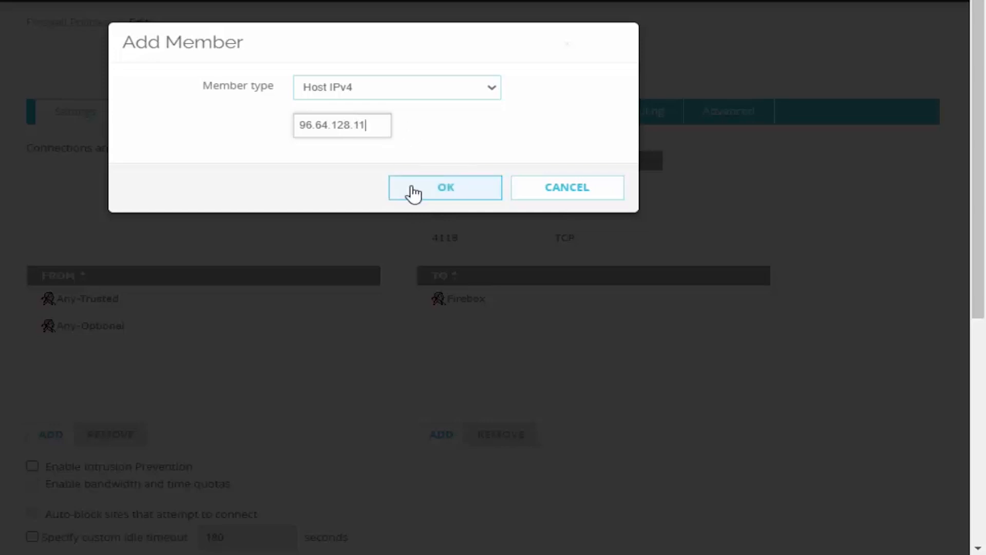
pyautogui.click(446, 187)
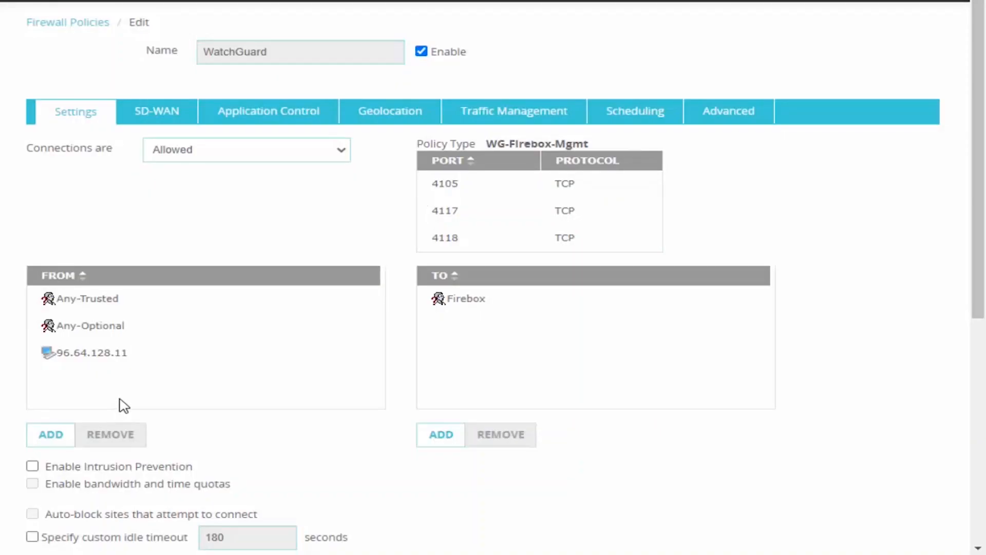
pyautogui.click(91, 353)
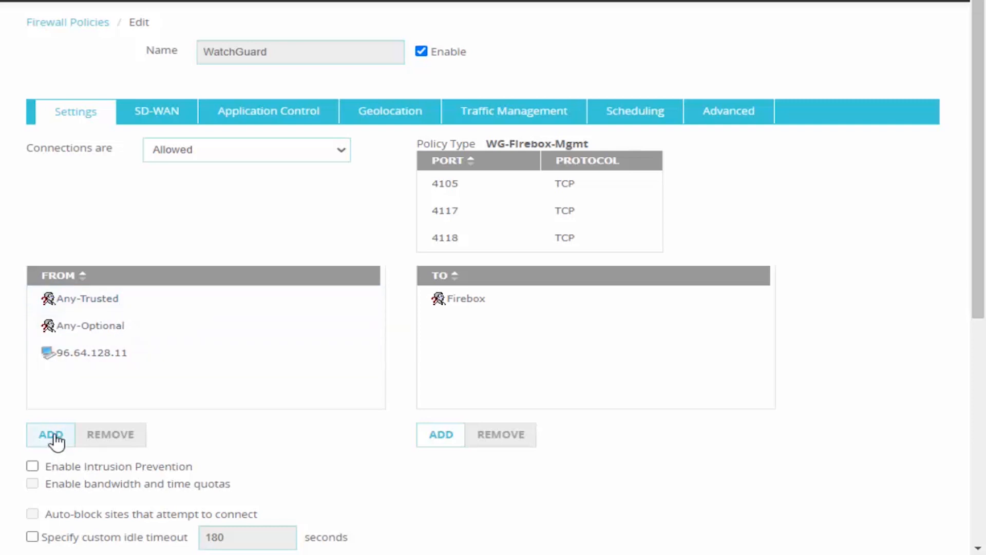
# Add Network IPv4 10.10.127.0/24 to the management policy's From sources
pyautogui.click(50, 435)
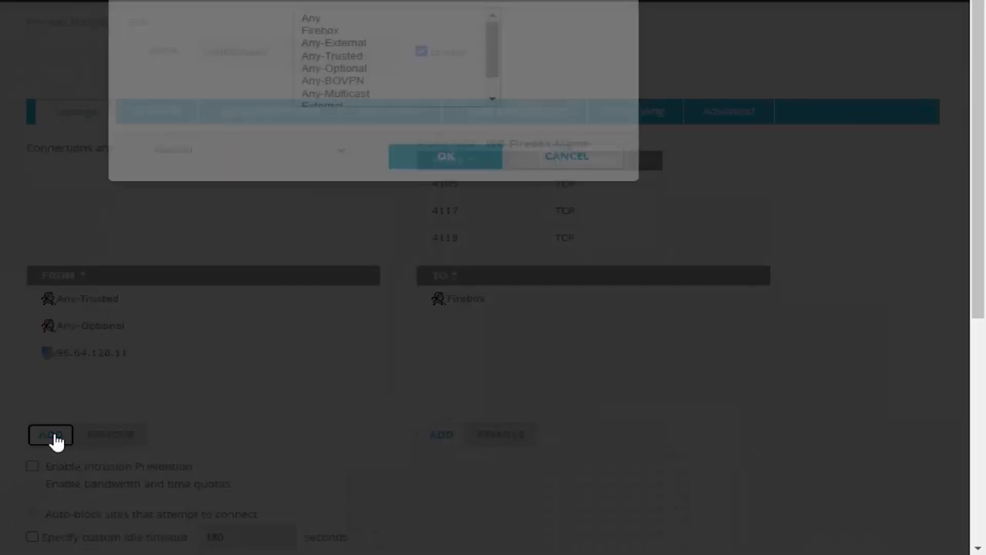
pyautogui.click(50, 435)
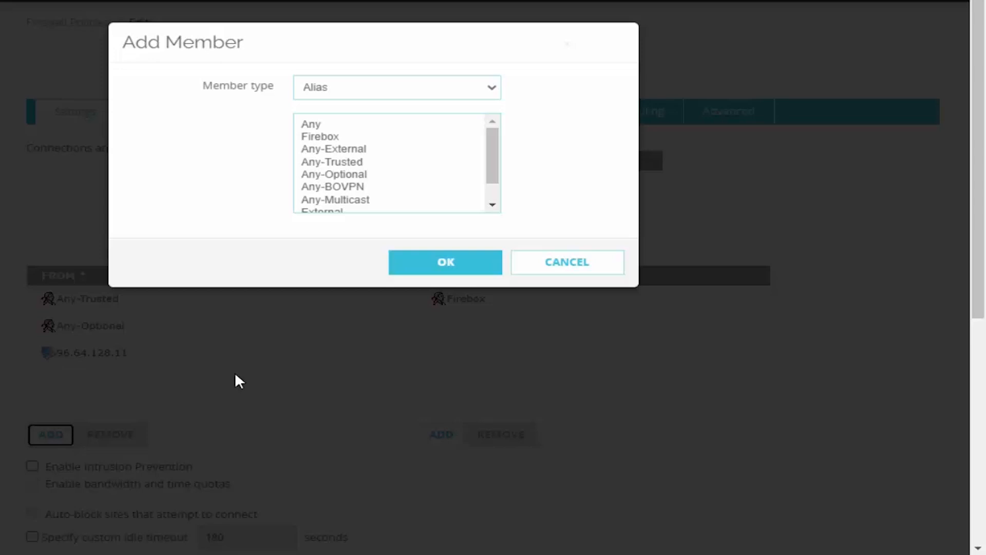
pyautogui.moveTo(262, 266)
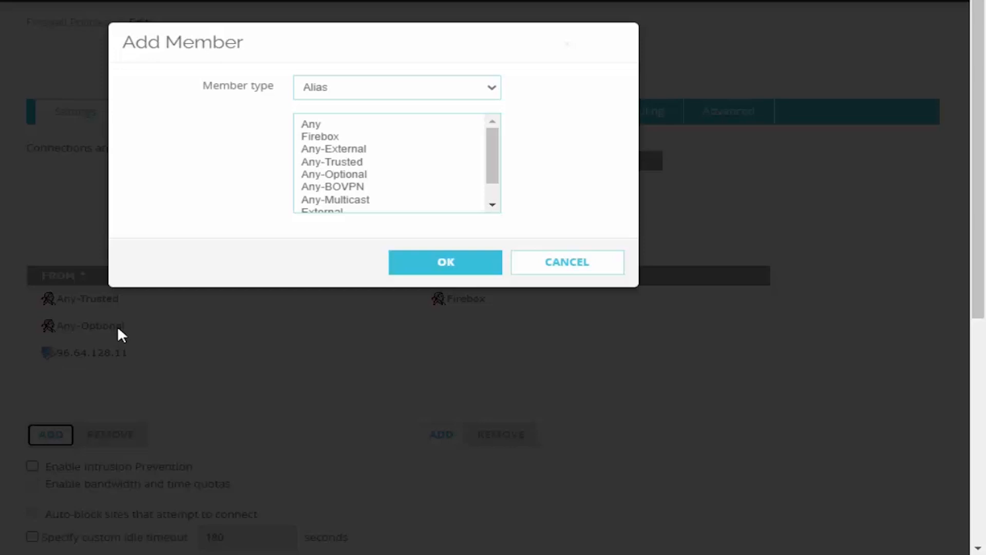
pyautogui.moveTo(178, 316)
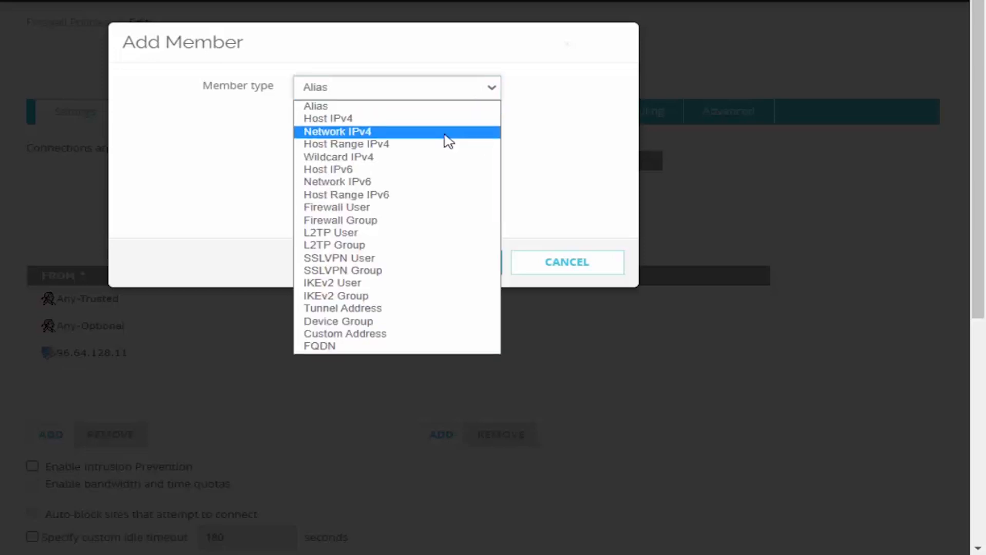
pyautogui.click(337, 131)
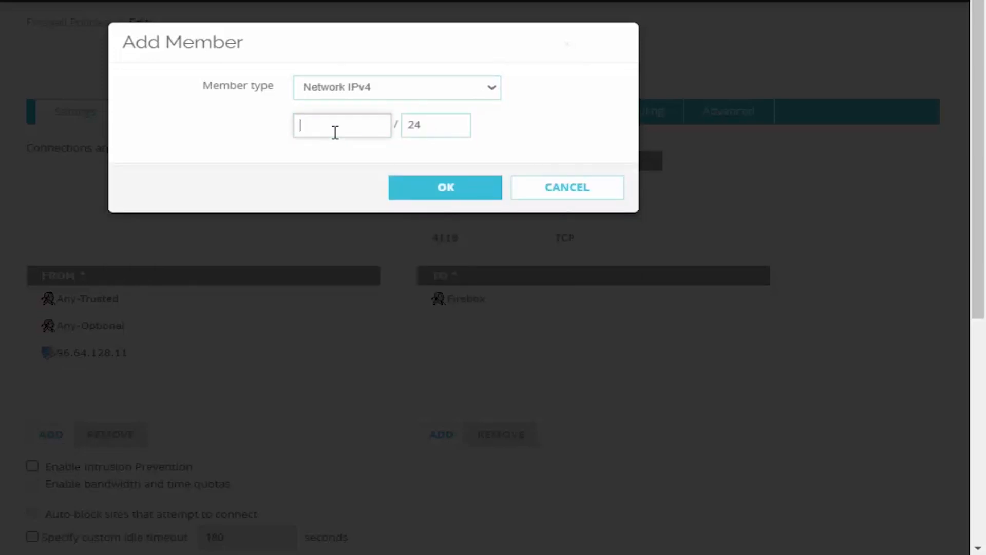
pyautogui.write('10.10.')
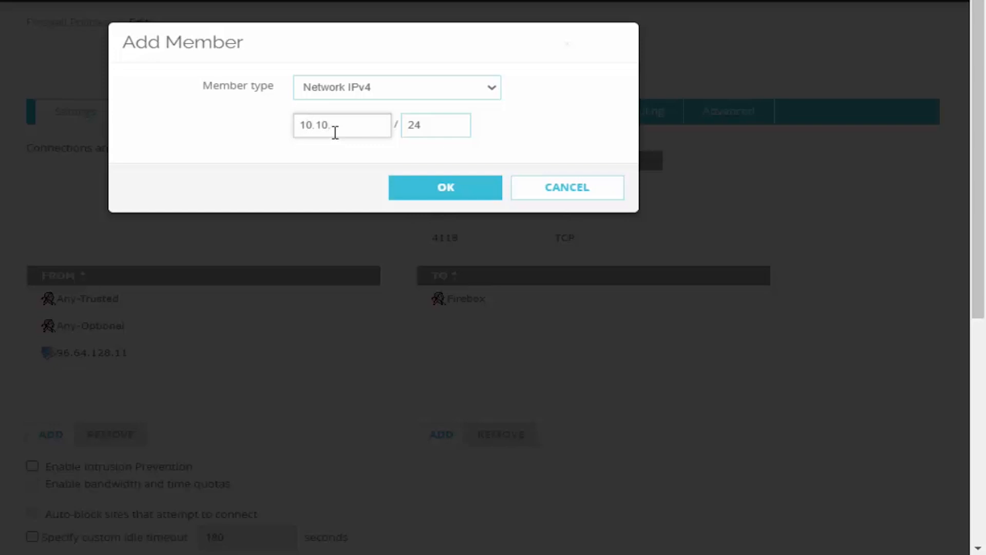
pyautogui.write('127.0')
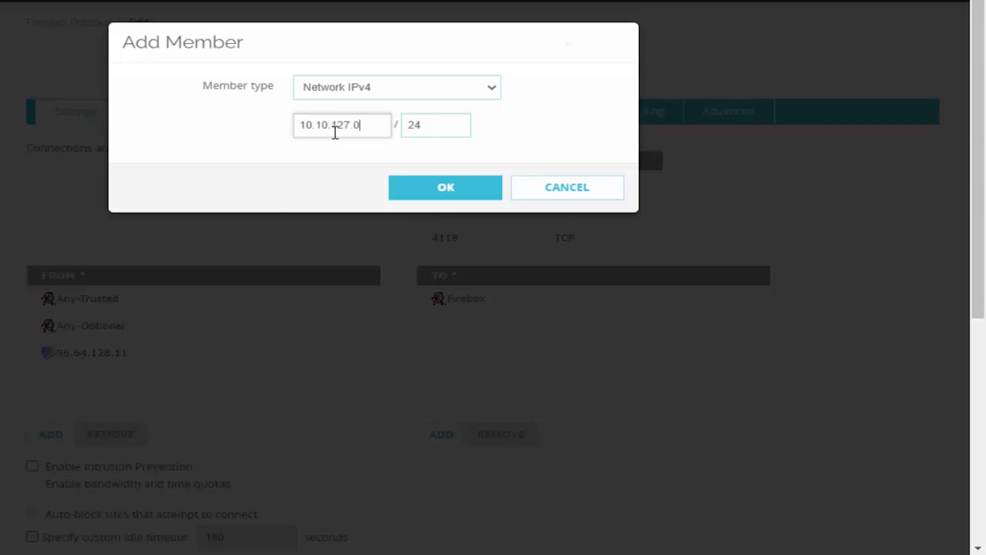
pyautogui.click(445, 187)
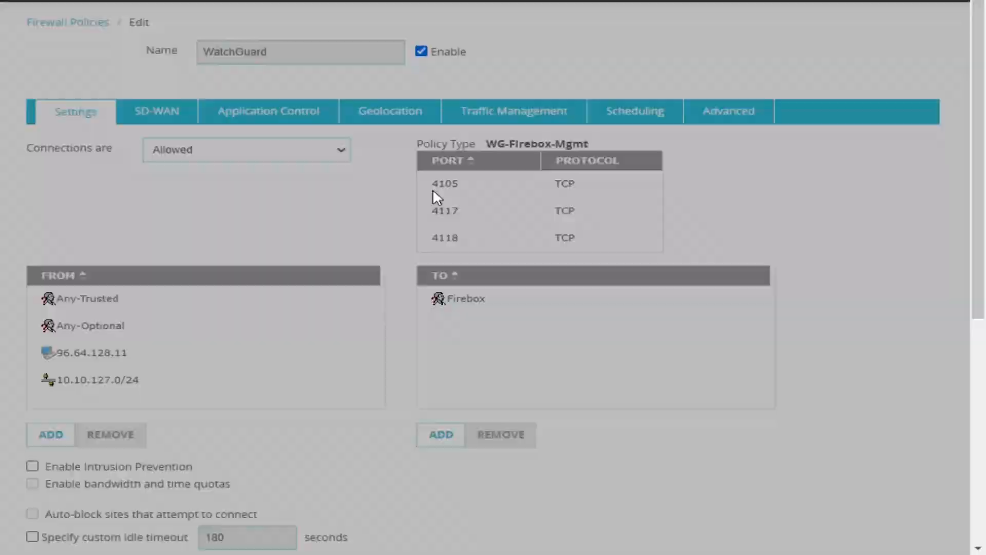
# Remove Any-Trusted and Any-Optional from the sources, then save the policy
pyautogui.click(110, 435)
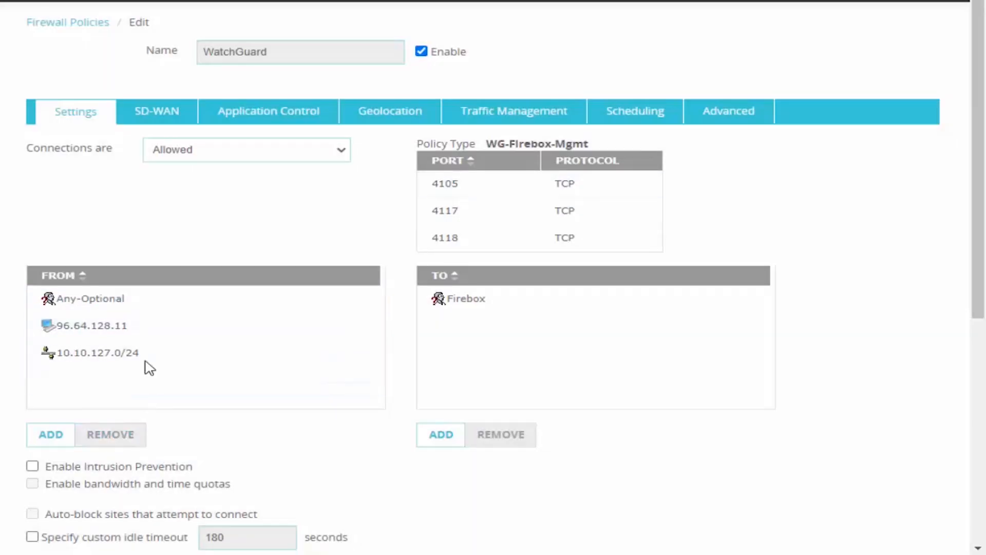
pyautogui.click(91, 298)
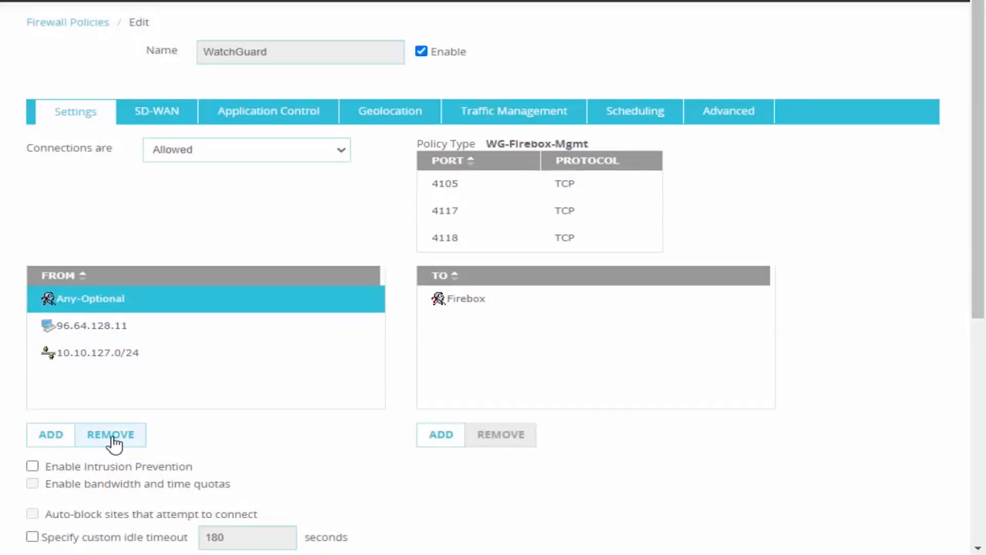
pyautogui.scroll(-3)
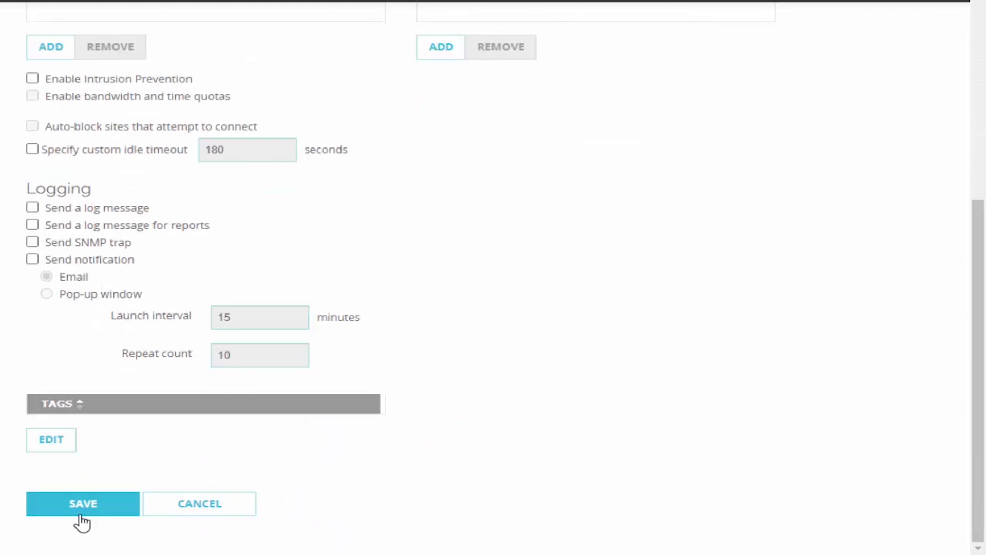
pyautogui.click(81, 503)
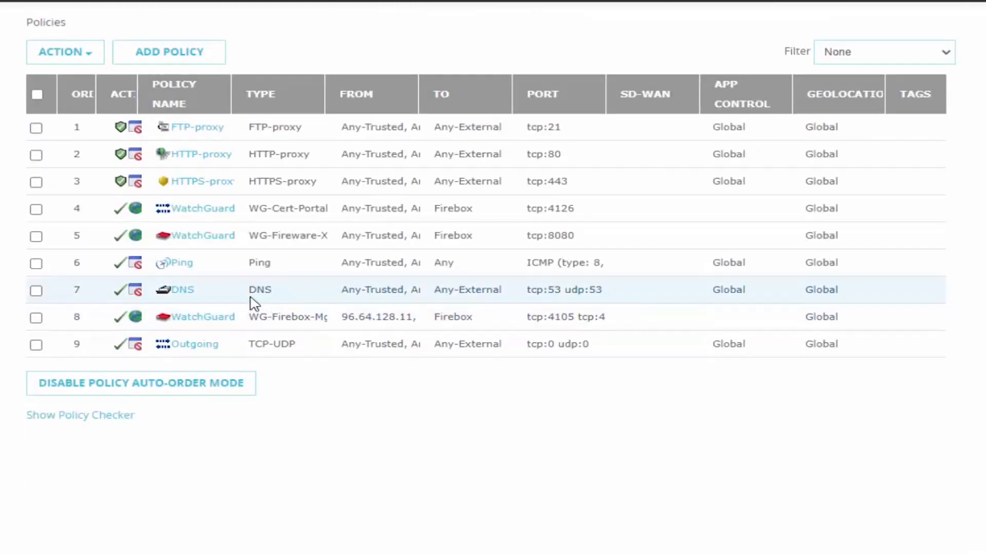
pyautogui.moveTo(200, 241)
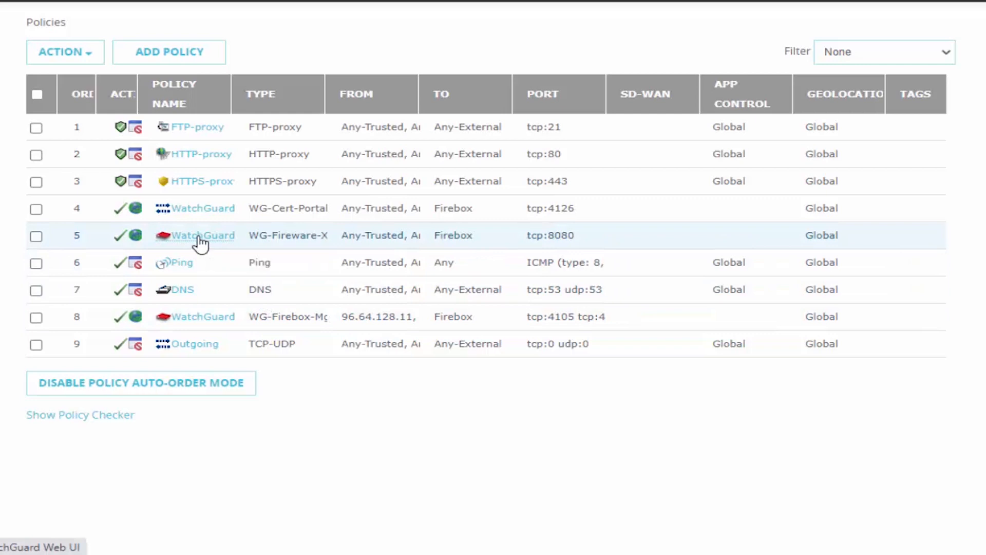
# Open the Web UI policy and add host 96.64.128.11 and network 10.10.127.0/24 sources
pyautogui.click(202, 236)
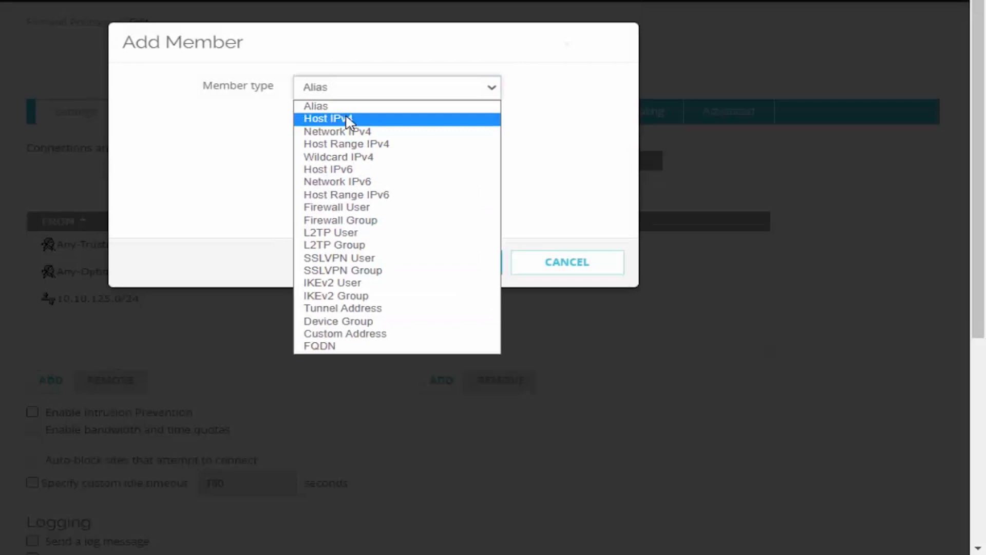
pyautogui.click(329, 118)
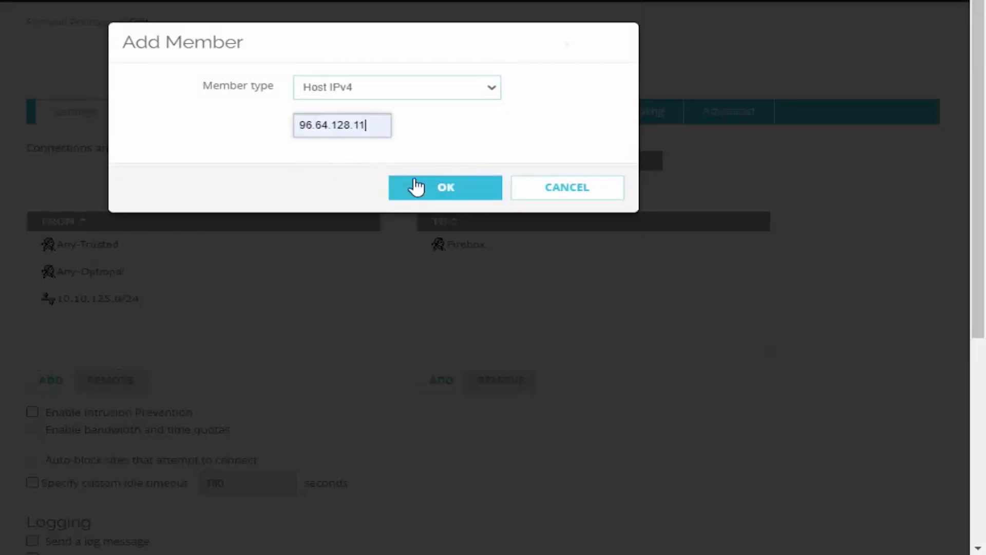
pyautogui.click(445, 187)
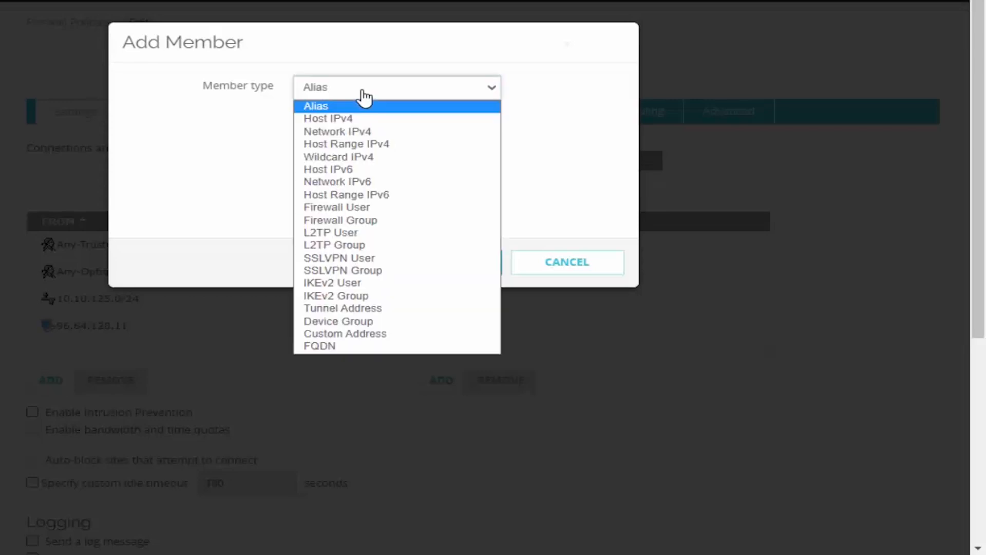
pyautogui.click(337, 131)
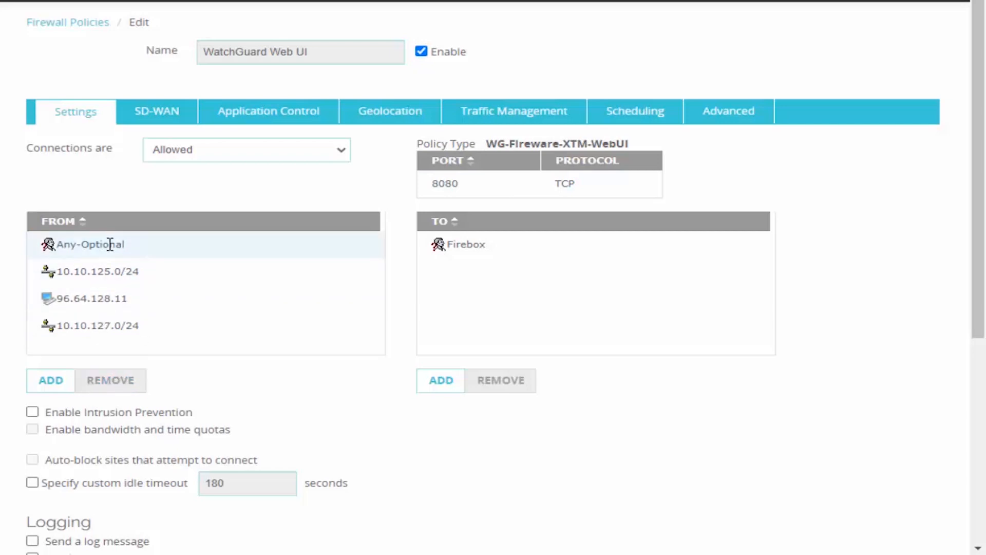
# Remove Any-Optional from the Web UI policy sources and save it
pyautogui.click(109, 380)
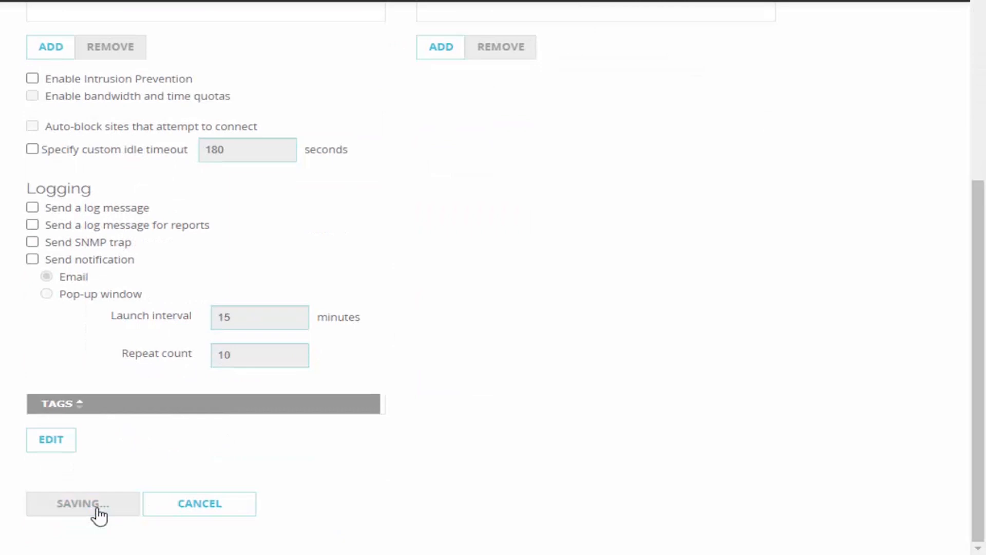
pyautogui.click(81, 504)
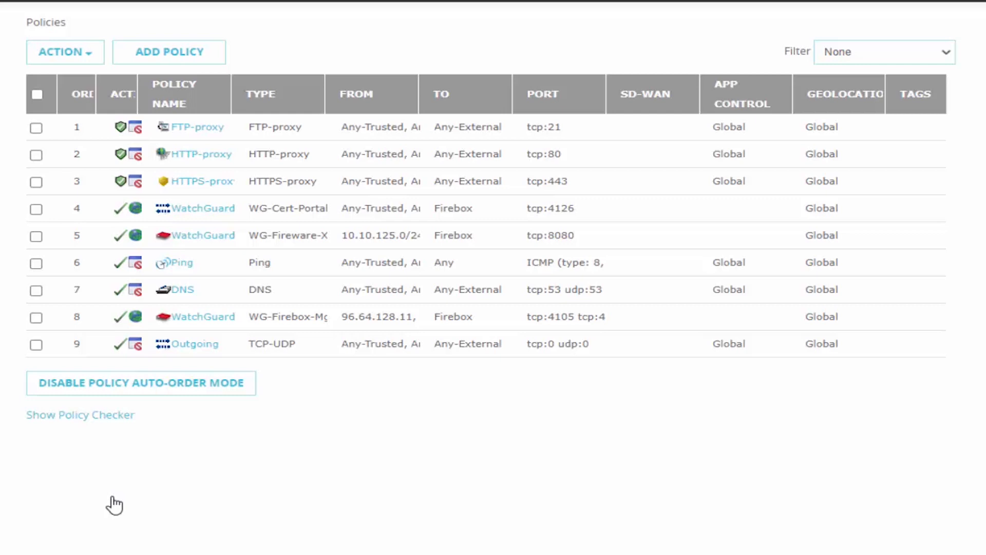
pyautogui.moveTo(360, 402)
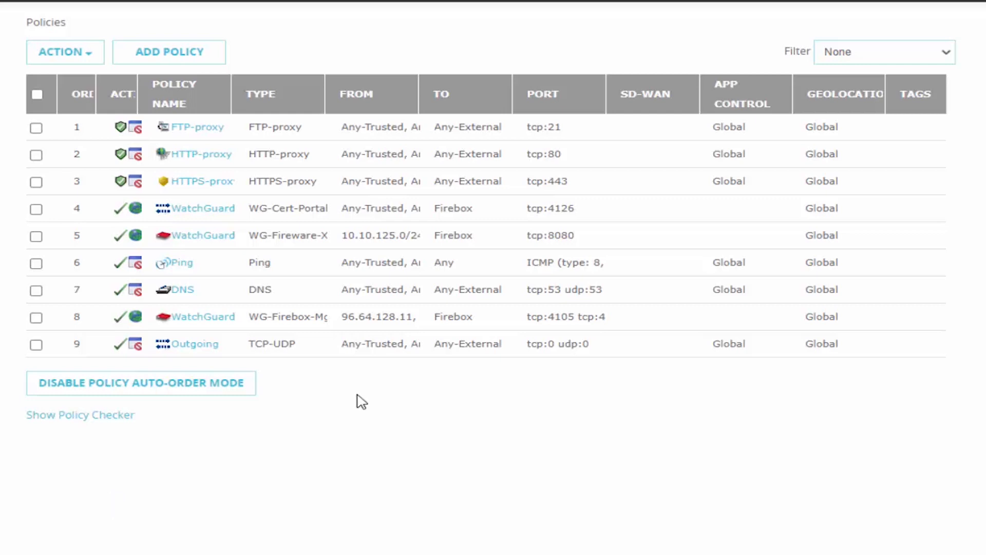
pyautogui.moveTo(368, 315)
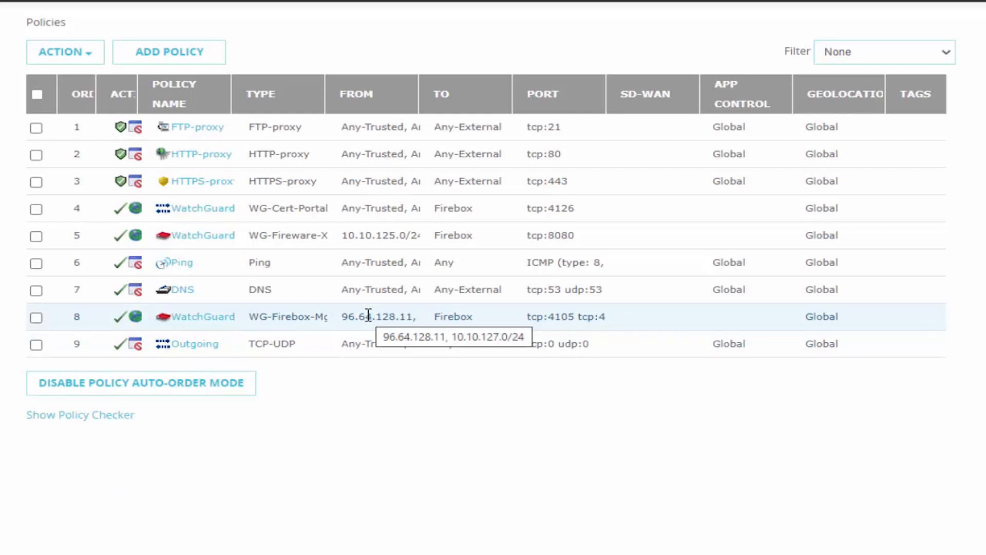
pyautogui.moveTo(582, 321)
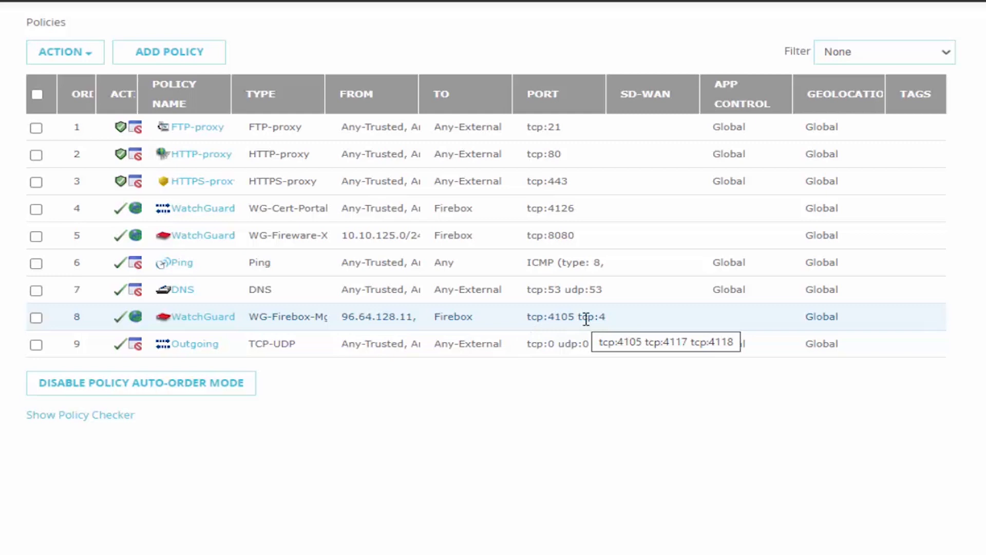
pyautogui.moveTo(552, 234)
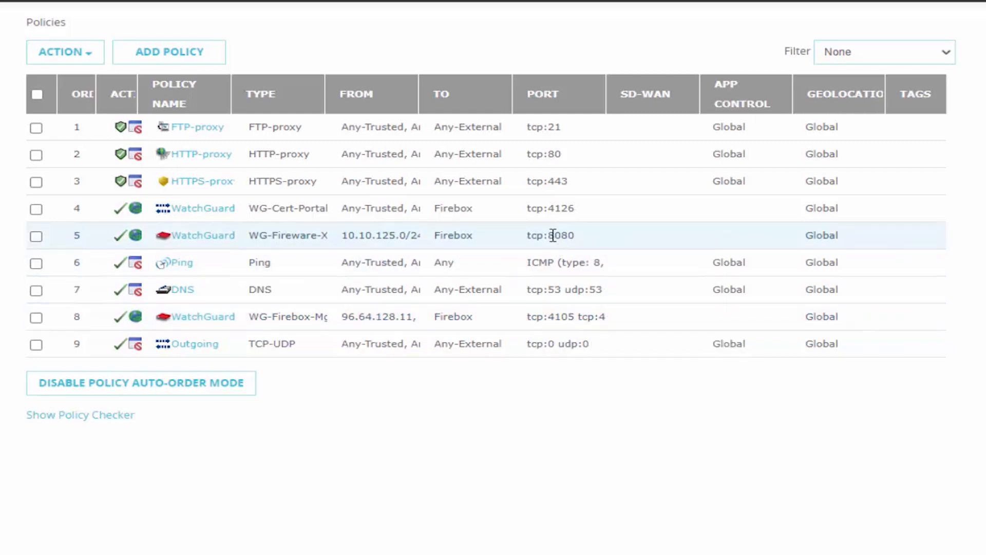
pyautogui.moveTo(552, 235)
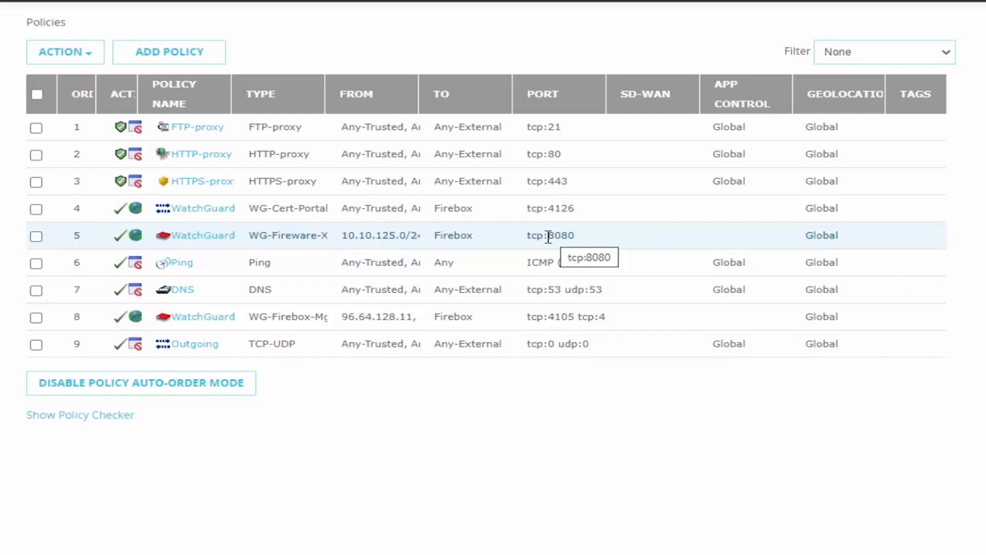
pyautogui.moveTo(385, 243)
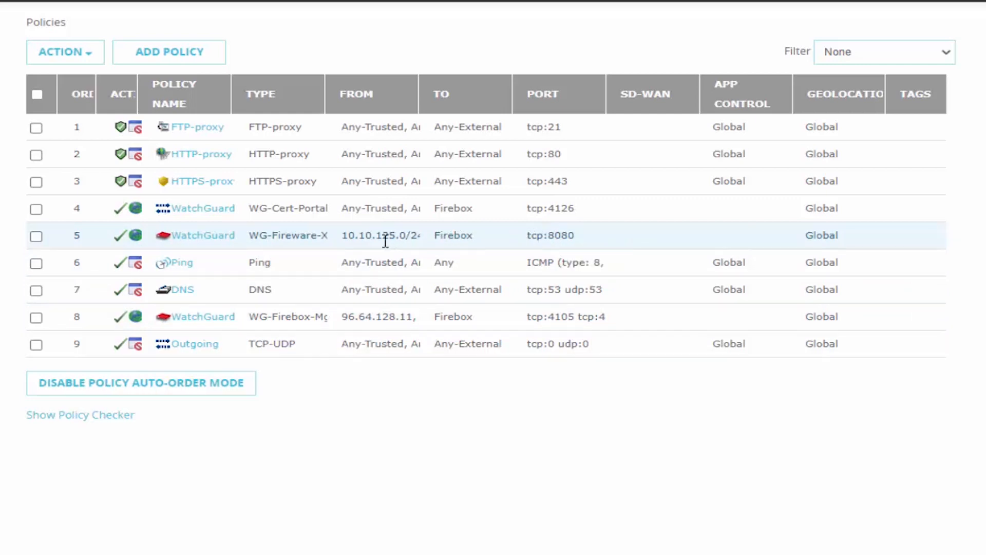
pyautogui.moveTo(381, 242)
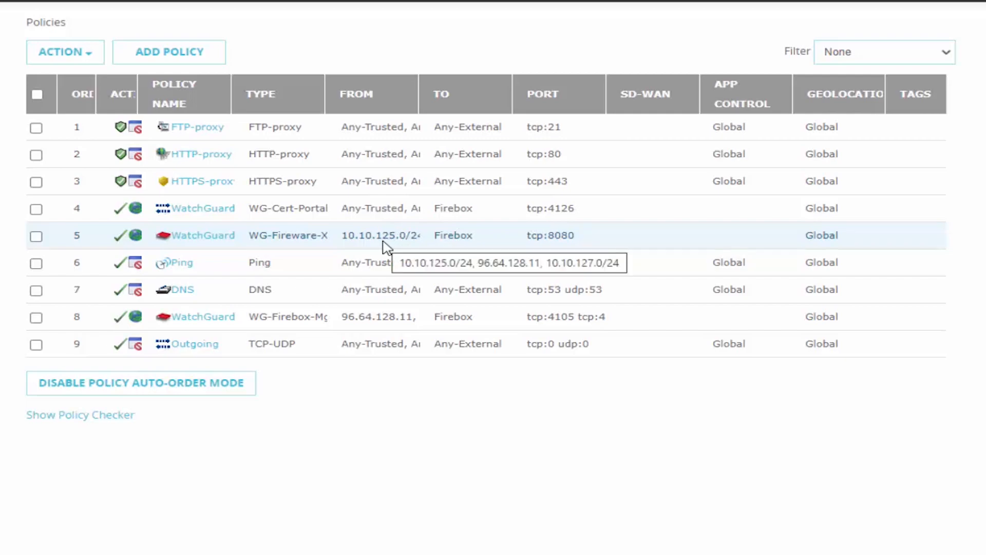